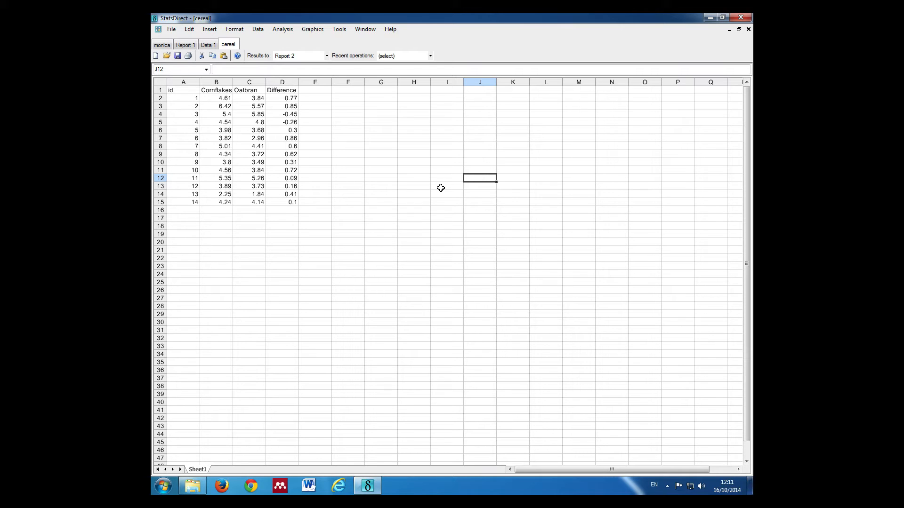
mouse_move(361, 79)
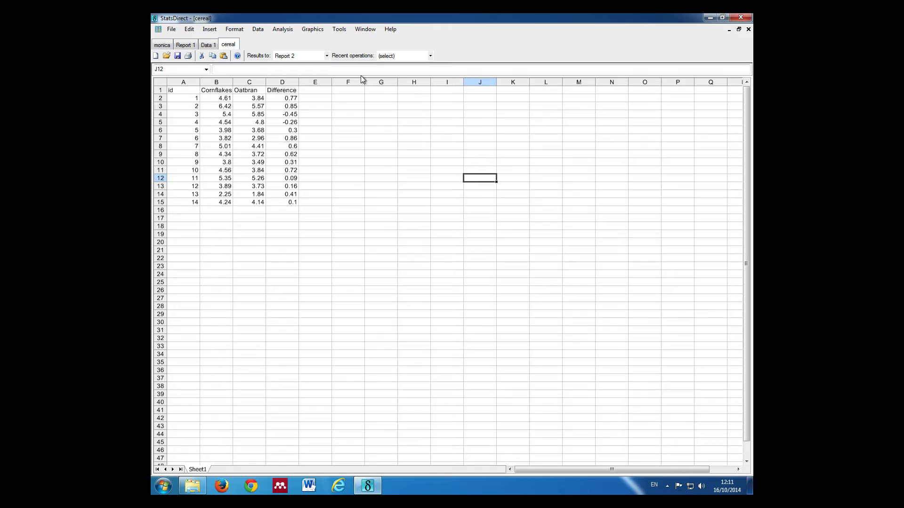
Step: Launch the Wilcoxon Signed Ranks test from the Nonparametric analyses menu
left_click(282, 29)
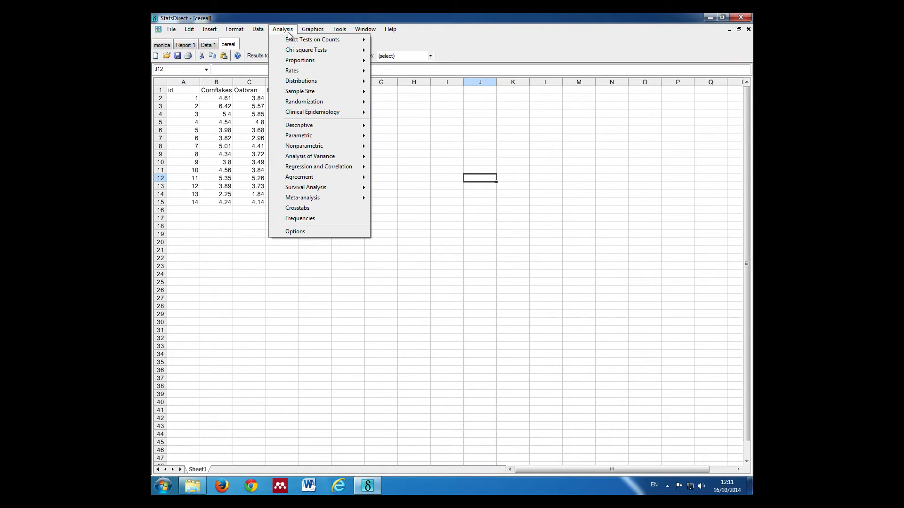
mouse_move(304, 145)
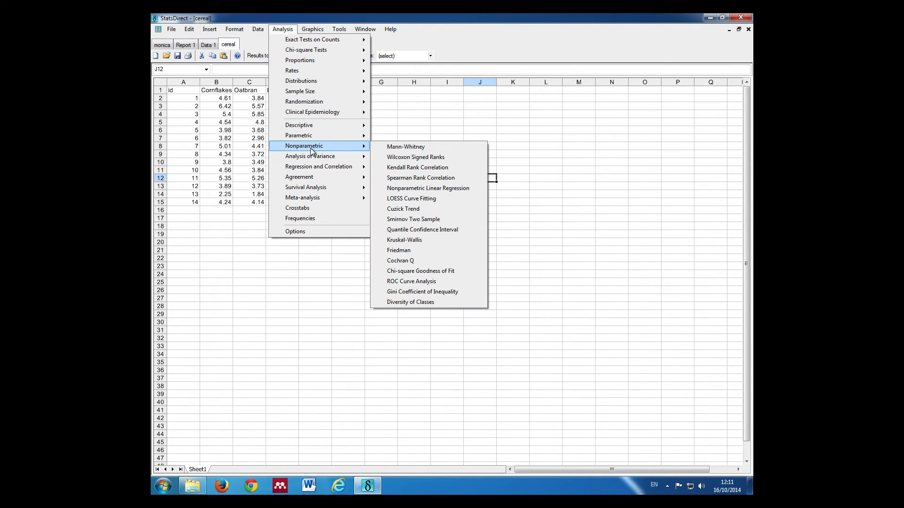
left_click(415, 157)
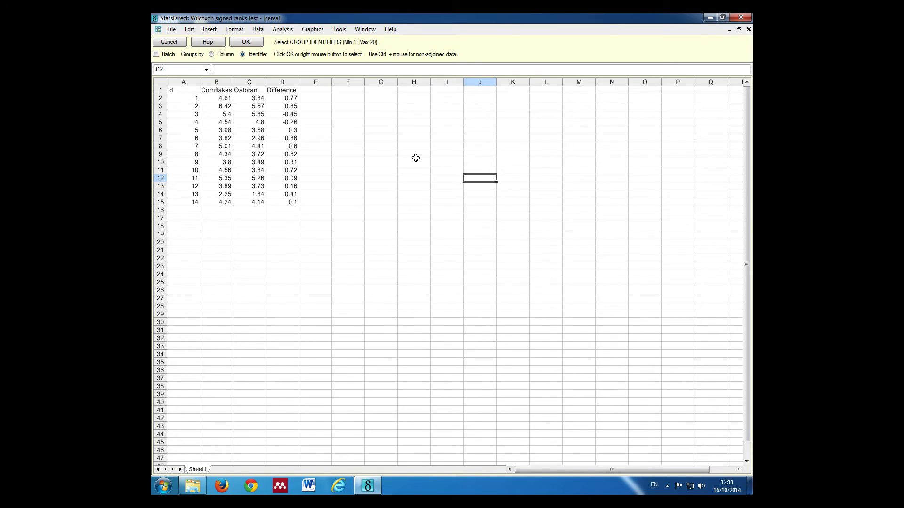
mouse_move(406, 148)
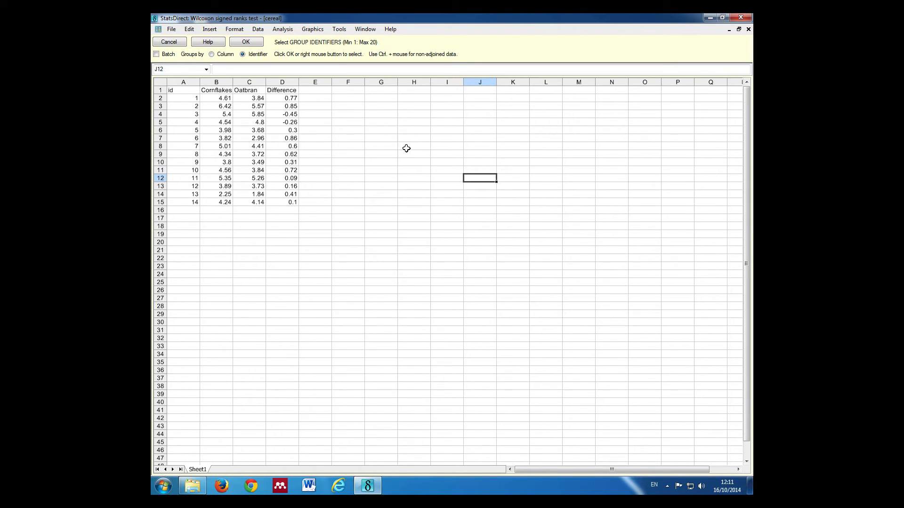
mouse_move(337, 47)
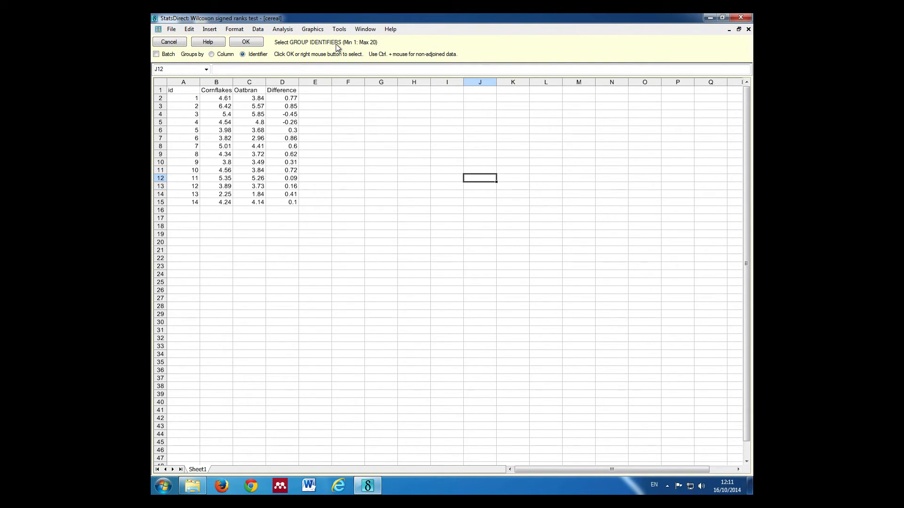
mouse_move(263, 78)
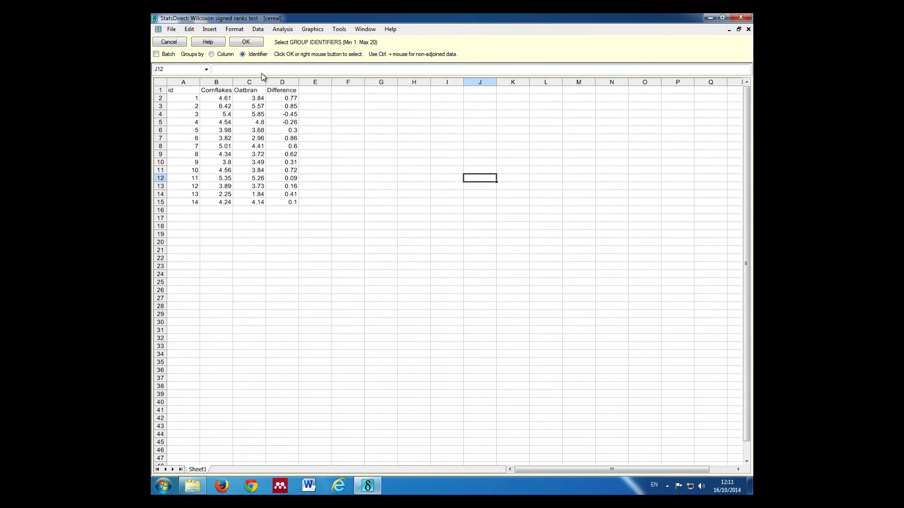
Step: Run the test grouped by column on the whole Difference column, giving exact two-sided P = 0.0085
left_click(212, 54)
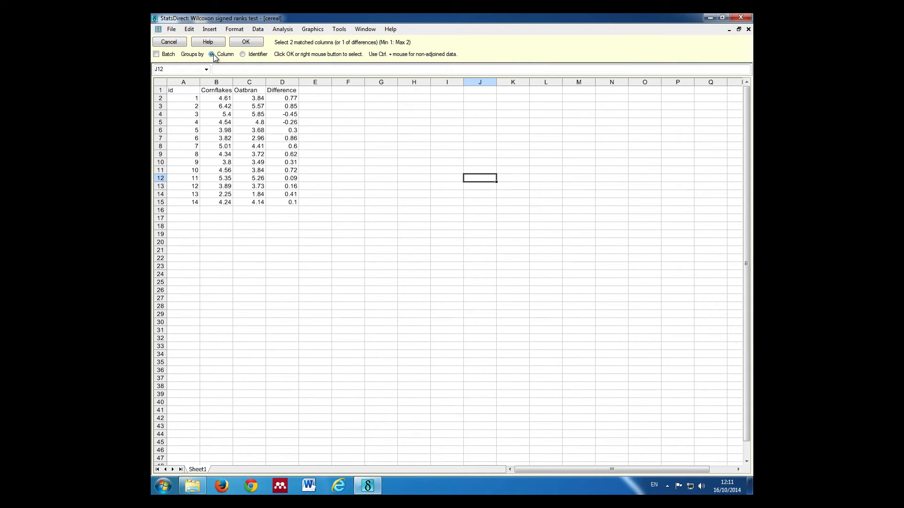
mouse_move(354, 51)
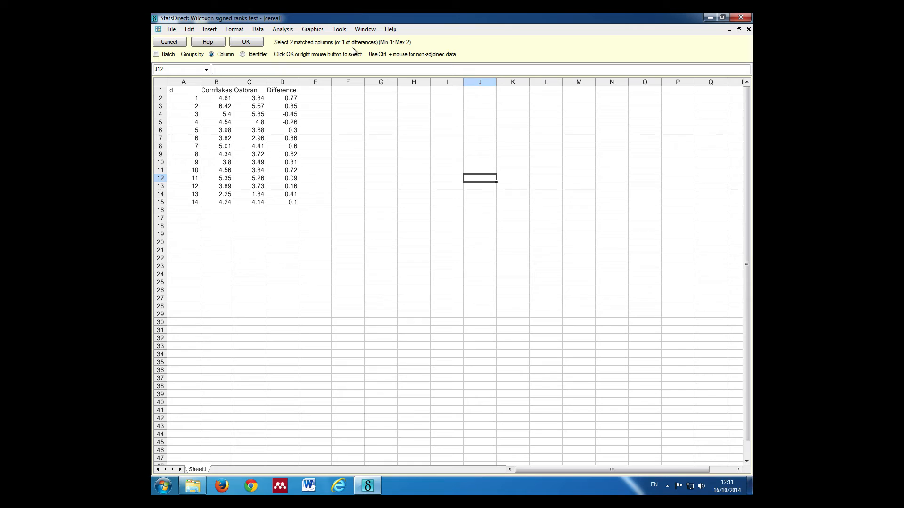
left_click(281, 90)
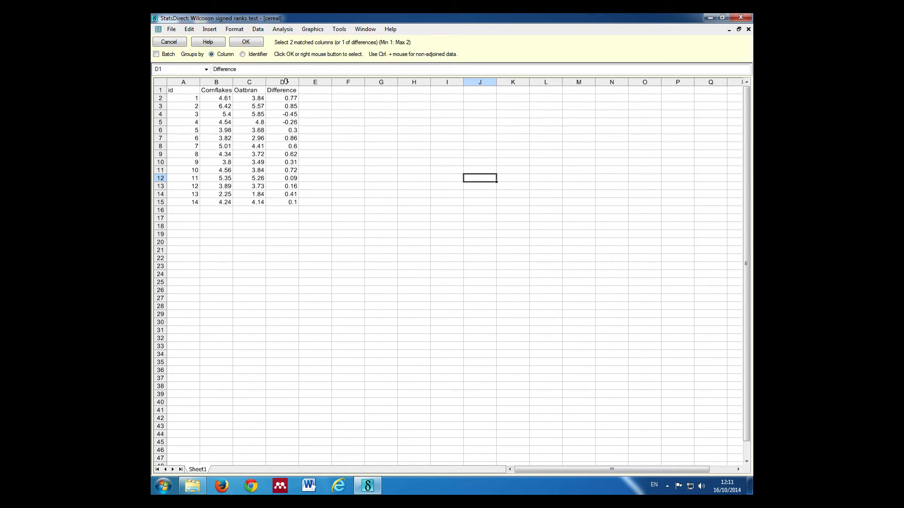
left_click(282, 81)
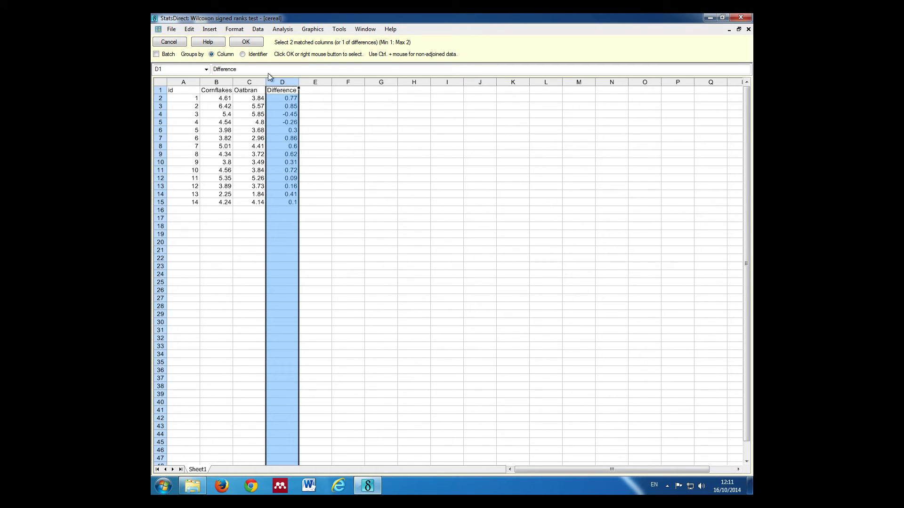
left_click(245, 42)
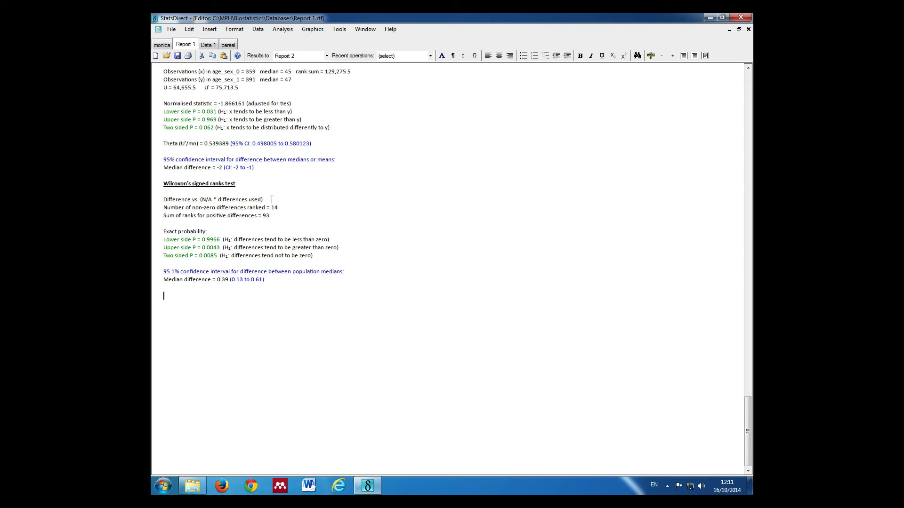
mouse_move(203, 264)
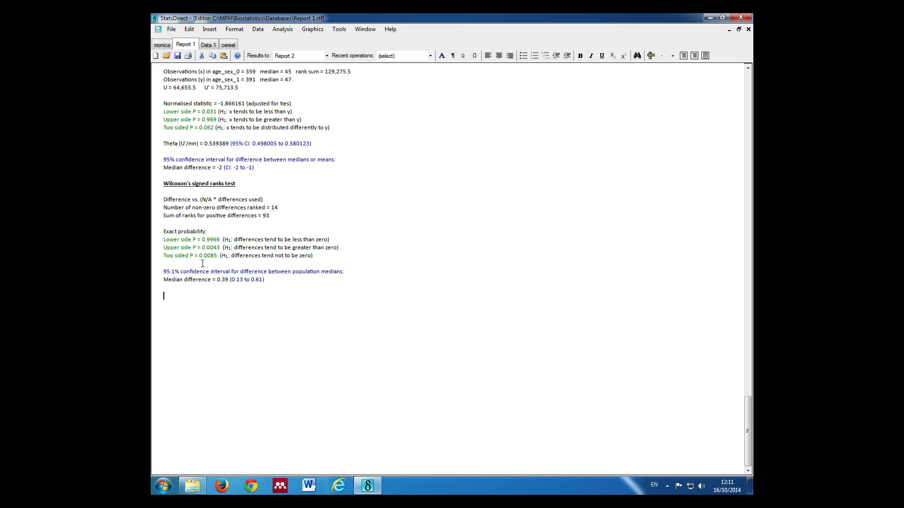